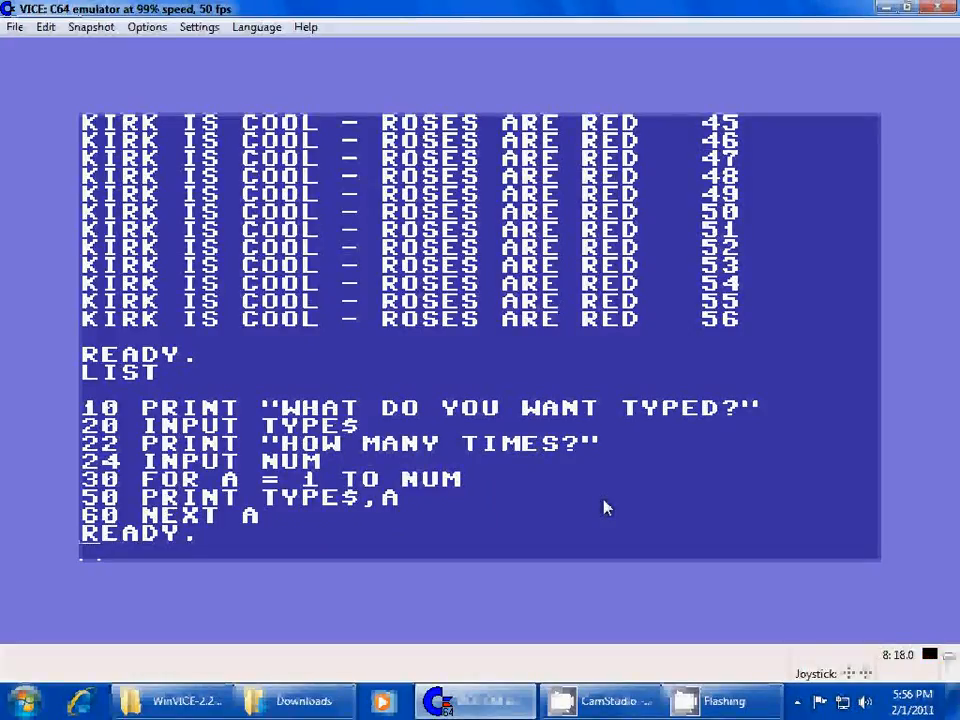
Reset the C64 with SYS 64738 and make the text white with POKE 646,1
text(SYS)
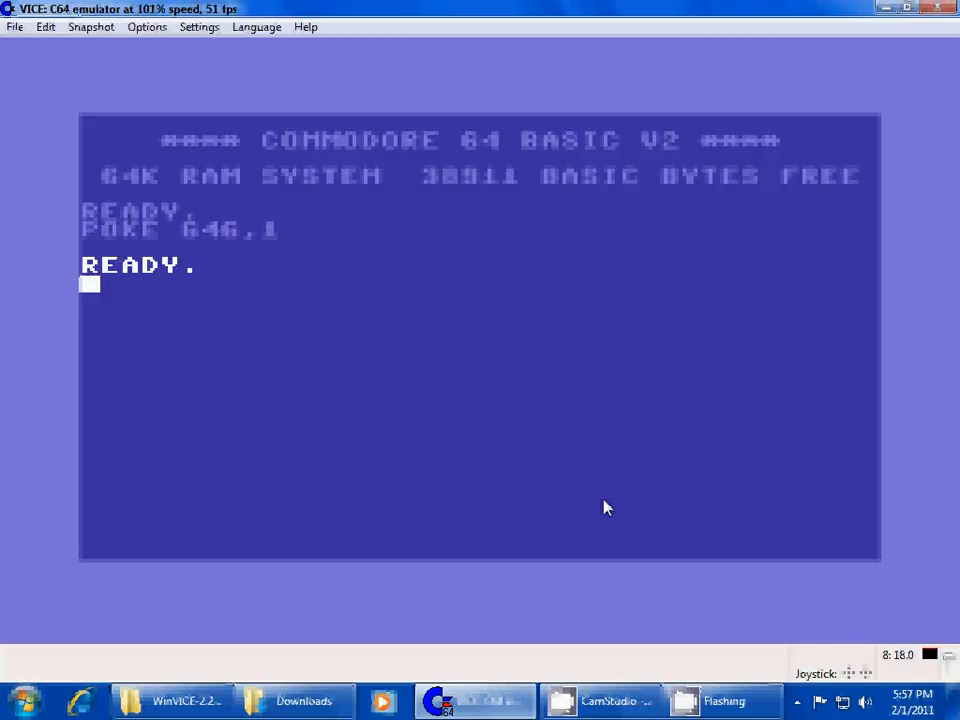
Print HELLO on screen with the immediate command PRINT "HELLO"
text(PRINT "HELLO)
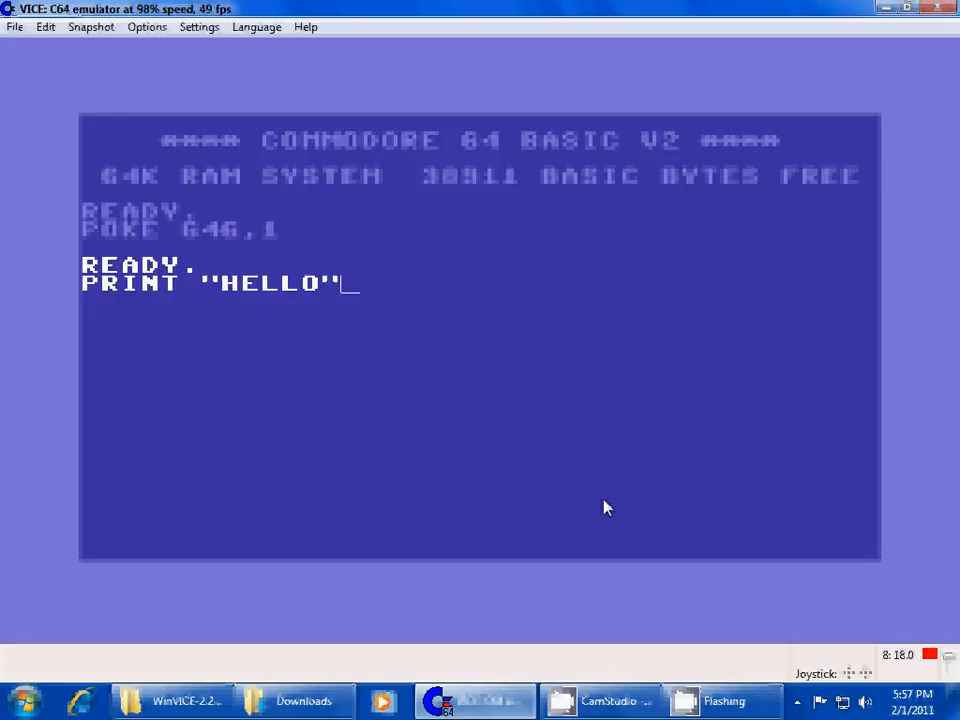
key(Return)
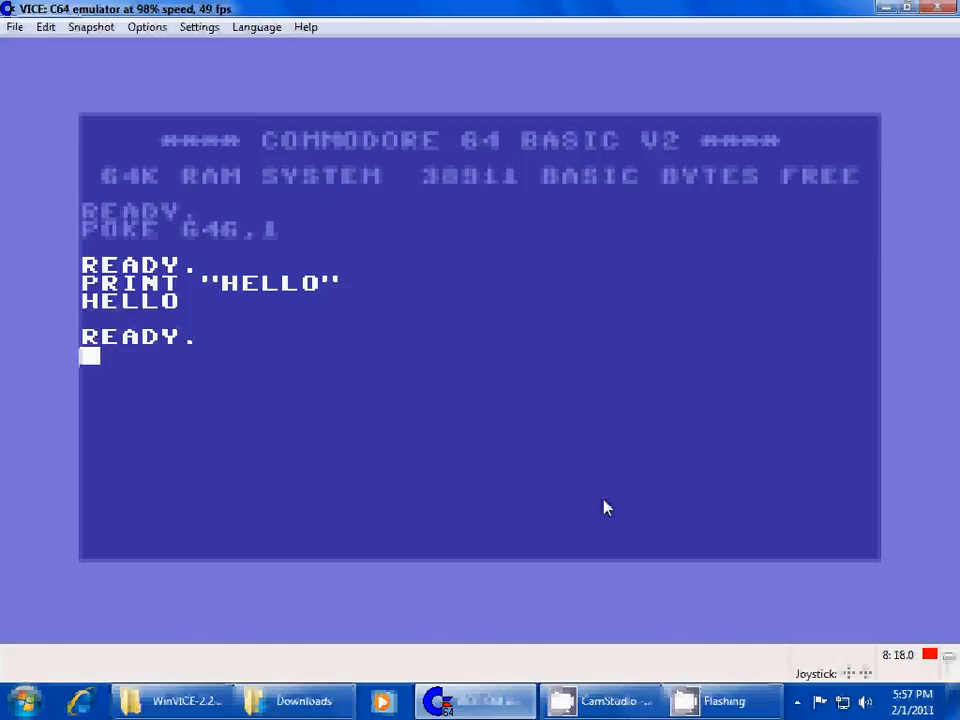
Enter program line 10 PRINT "HELLO", then run and list it
text(10 PRINT)
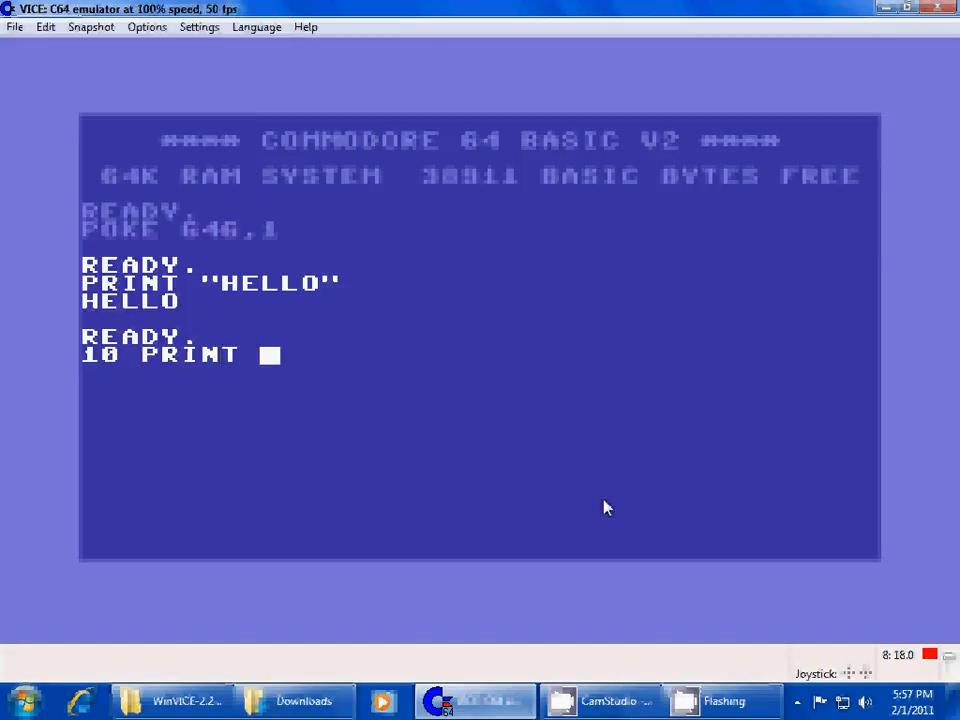
text("HELLO")
text(LIST)
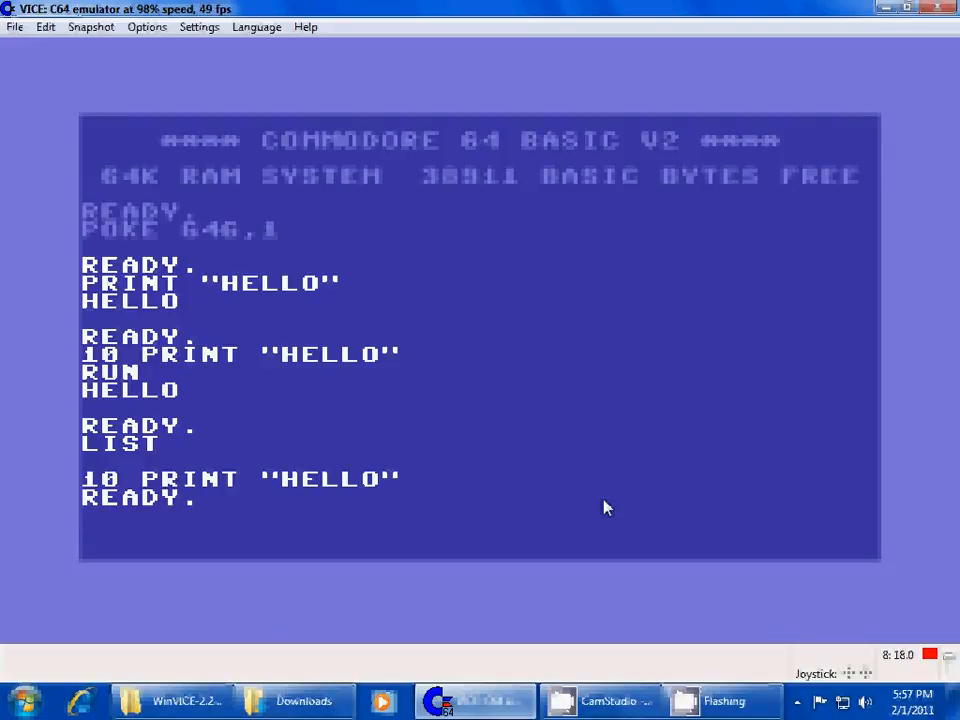
Add line 20 GOTO 10, run the HELLO loop, break it, and list
text(20)
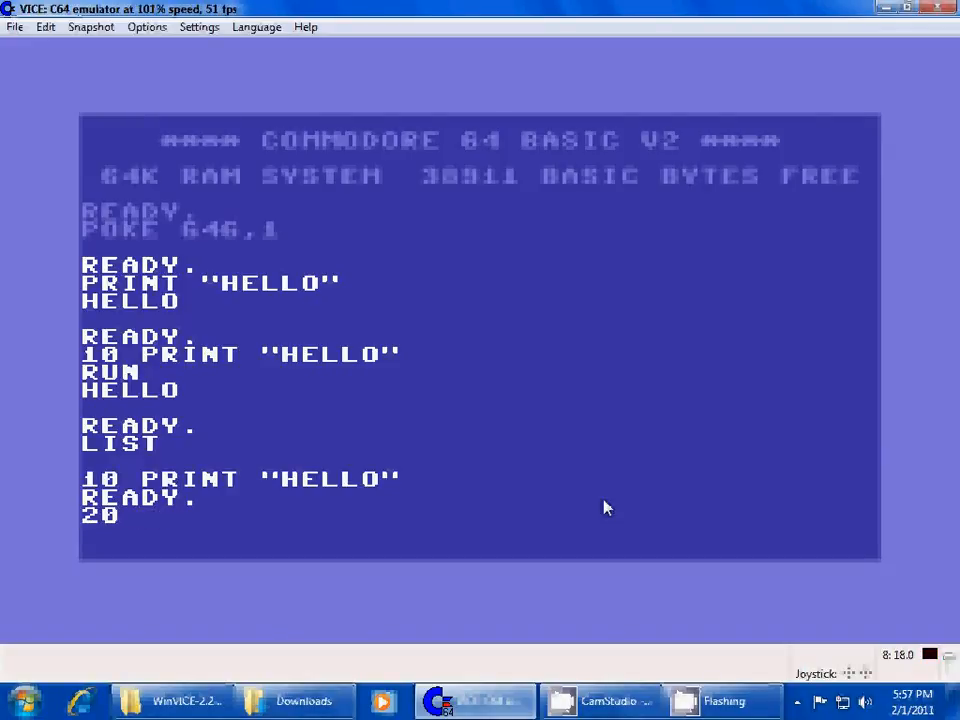
text(GOTO 10)
text(LIST)
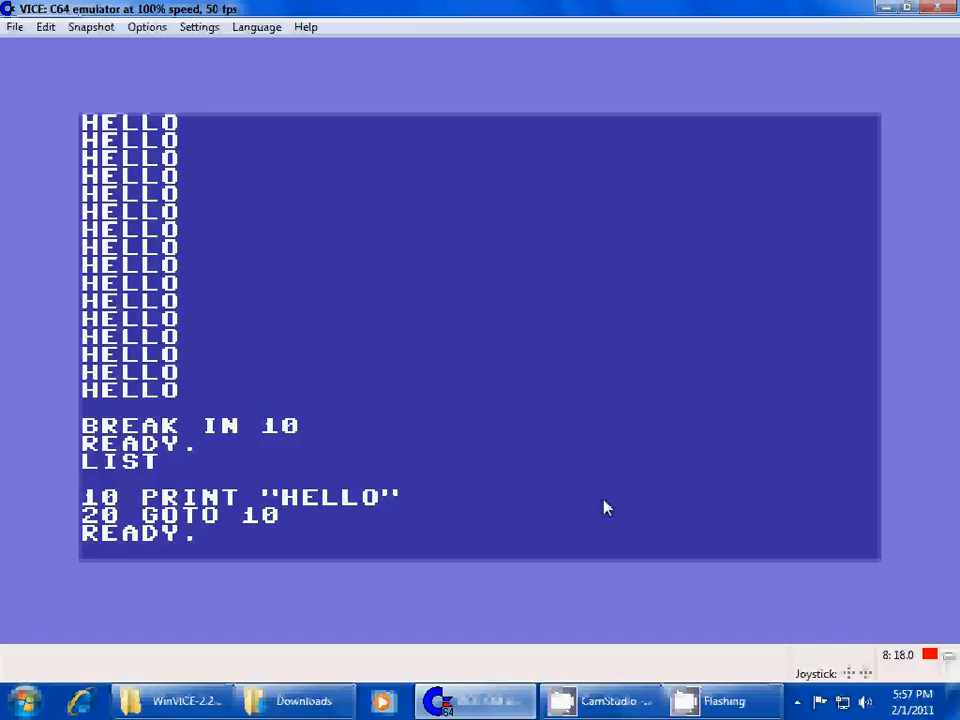
Store line 5 PRINT "WHAT DO YOU WANT TYPED?" and list the three-line program
text(5 PRINT)
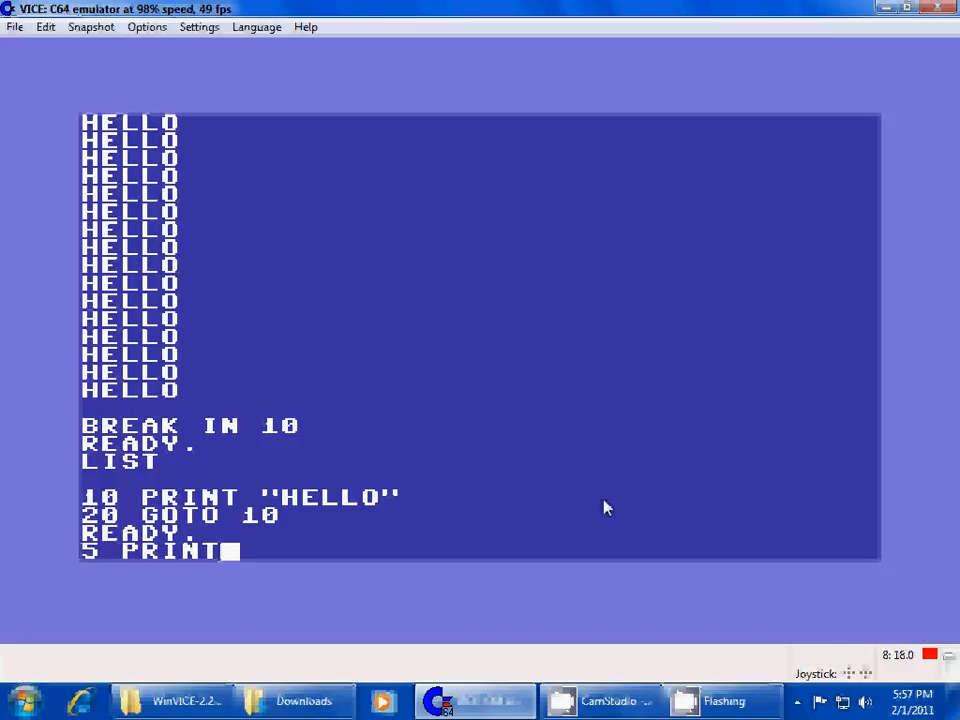
text("WHAT)
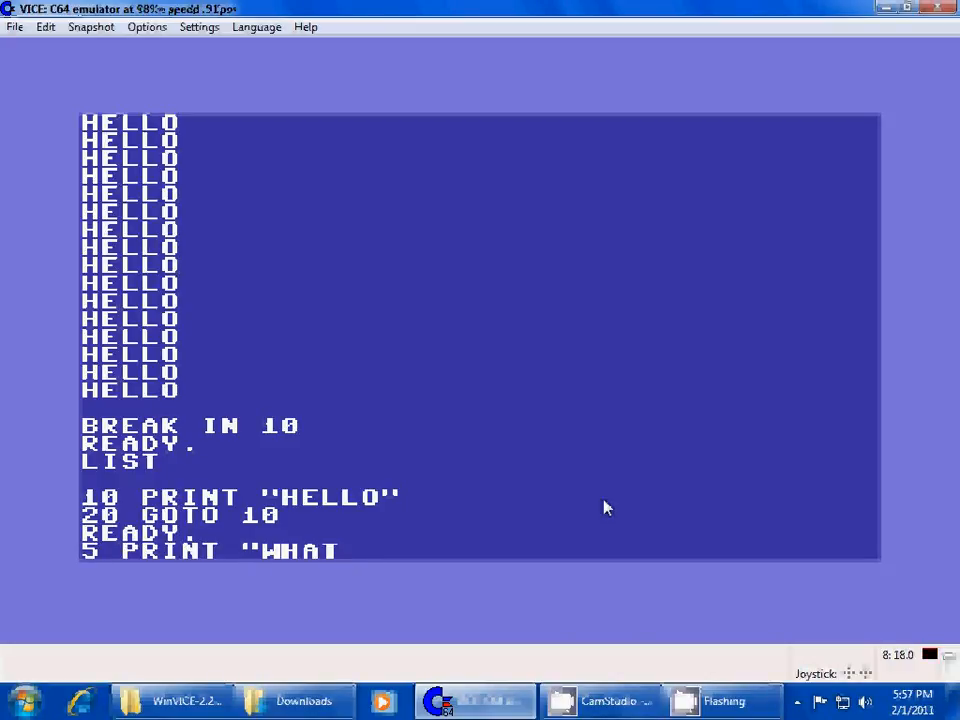
text(DO YOU WANT YPED)
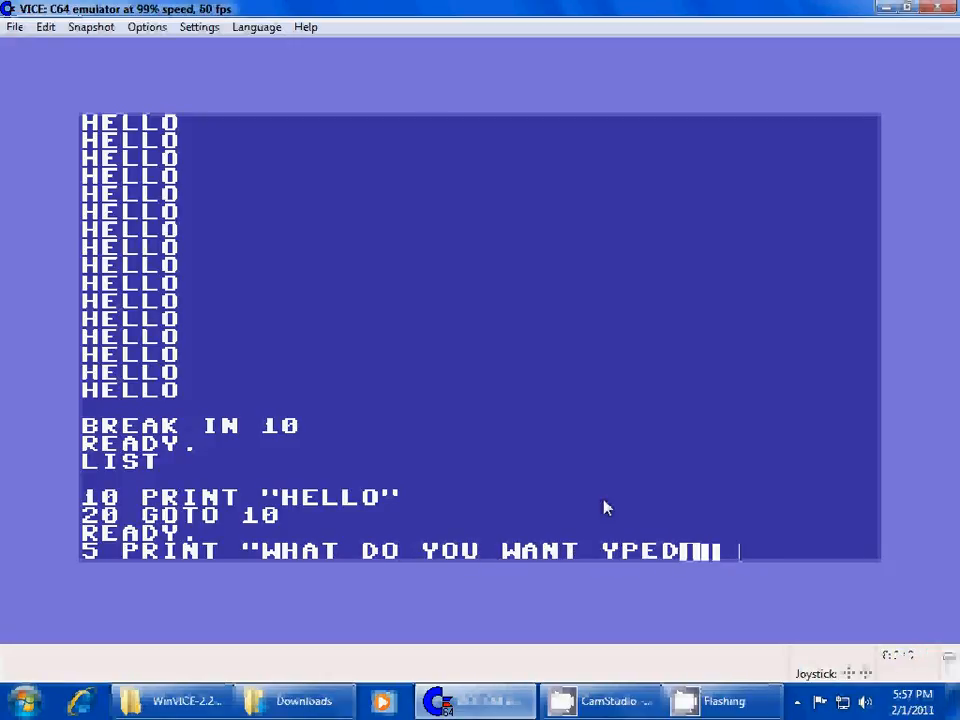
text(TYPED)
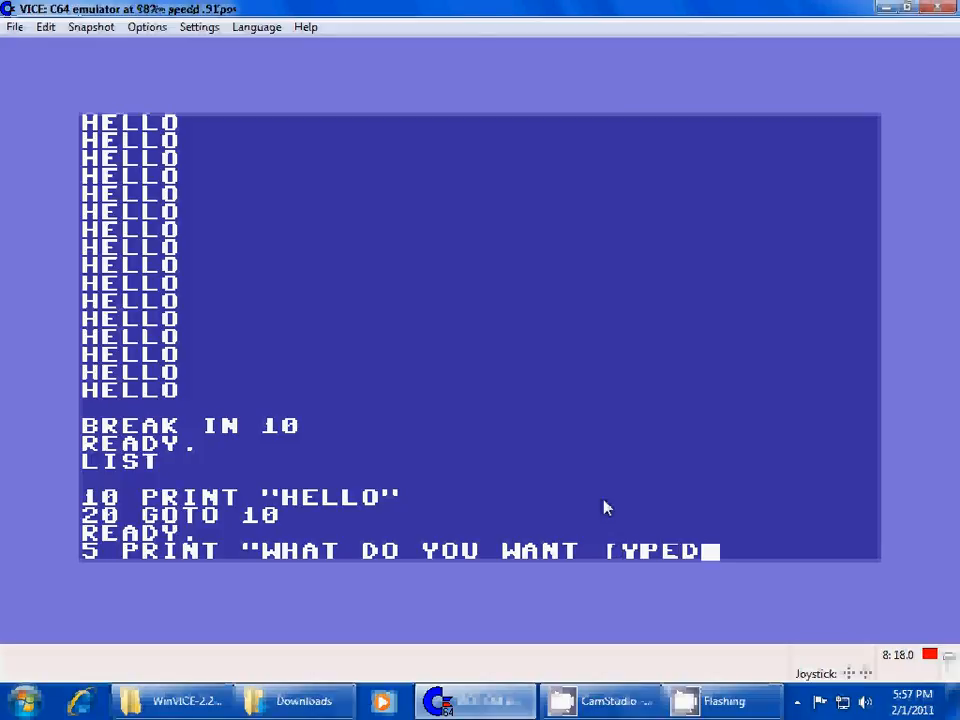
key(Return)
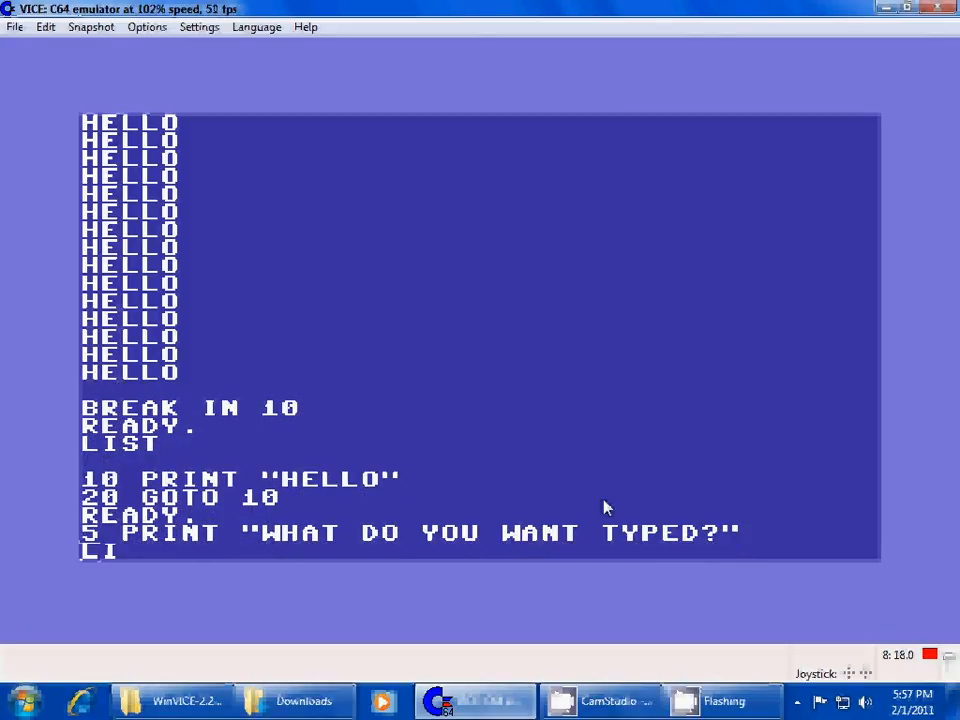
key(Return)
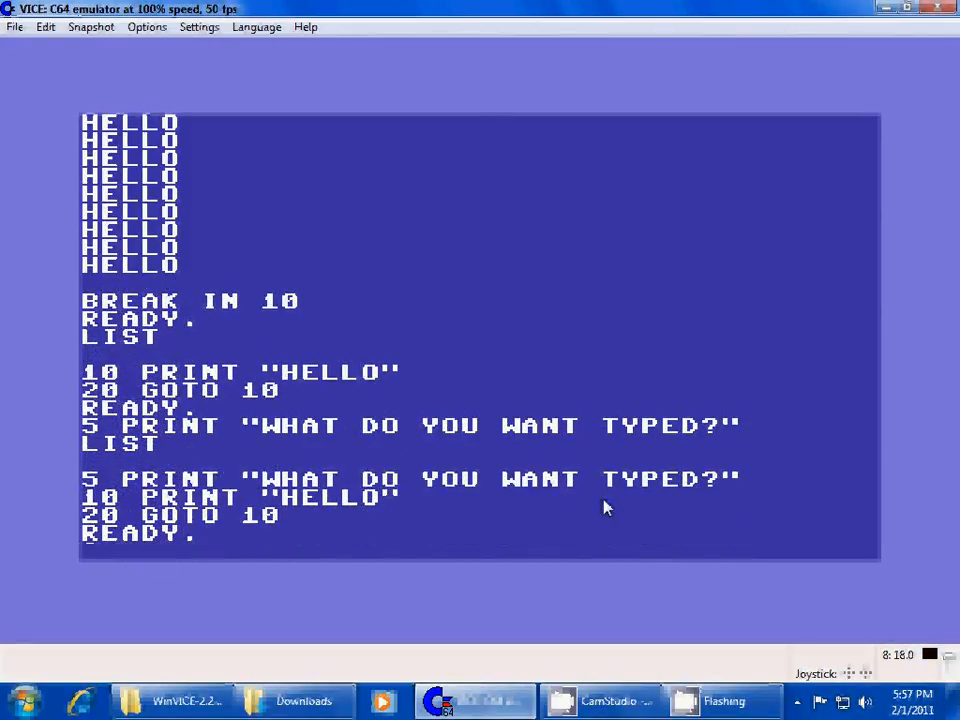
Store 10 INPUT TYPE$ as the new line 10
text(10 INP)
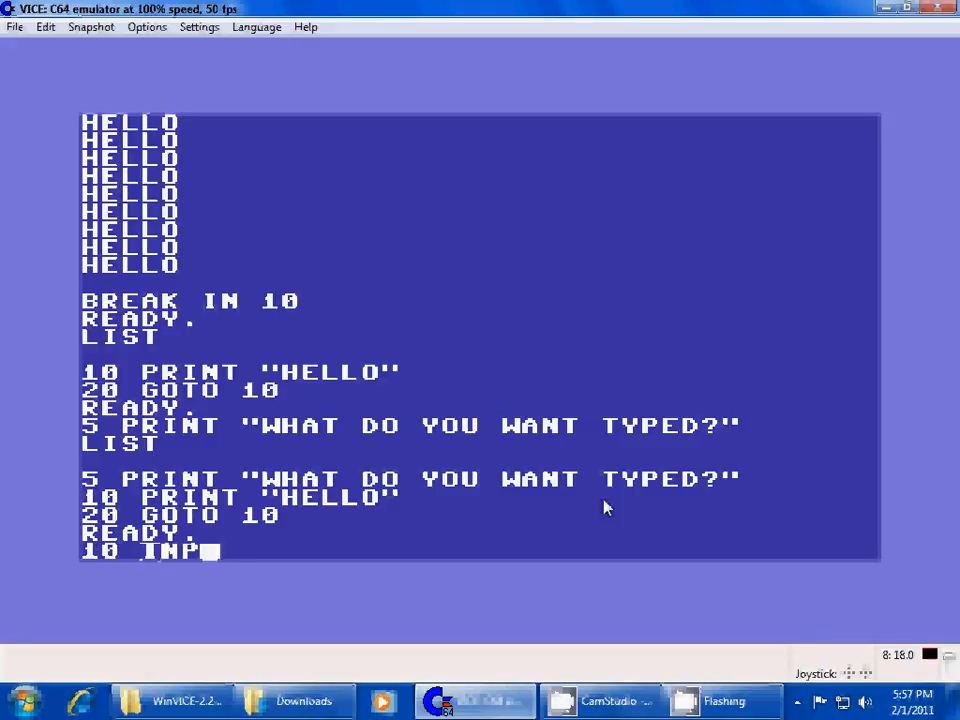
text(UT)
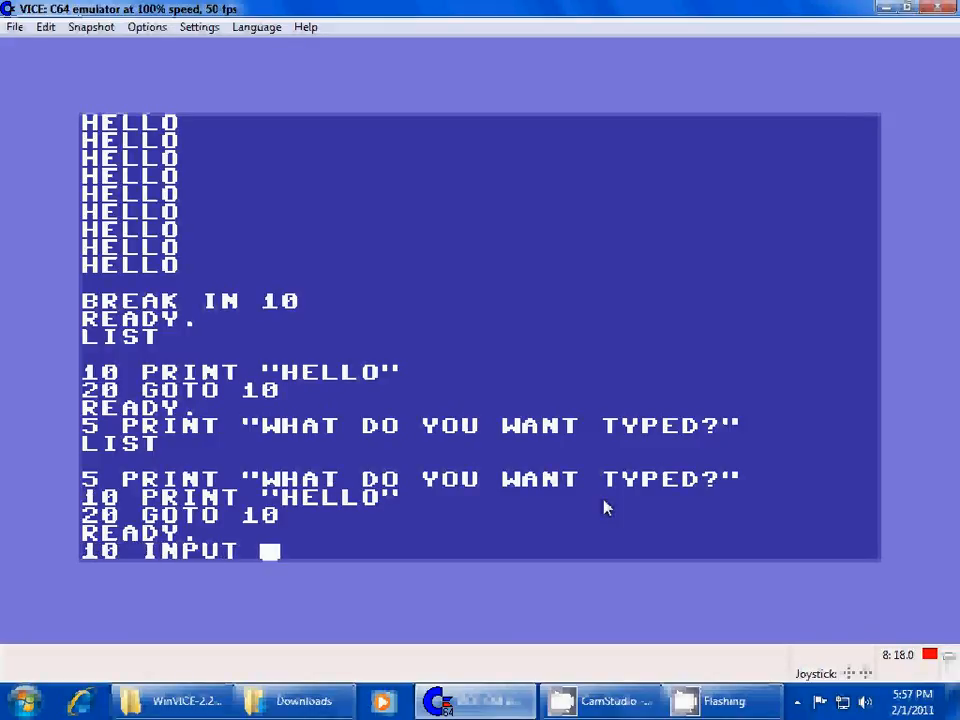
text(TYPE$)
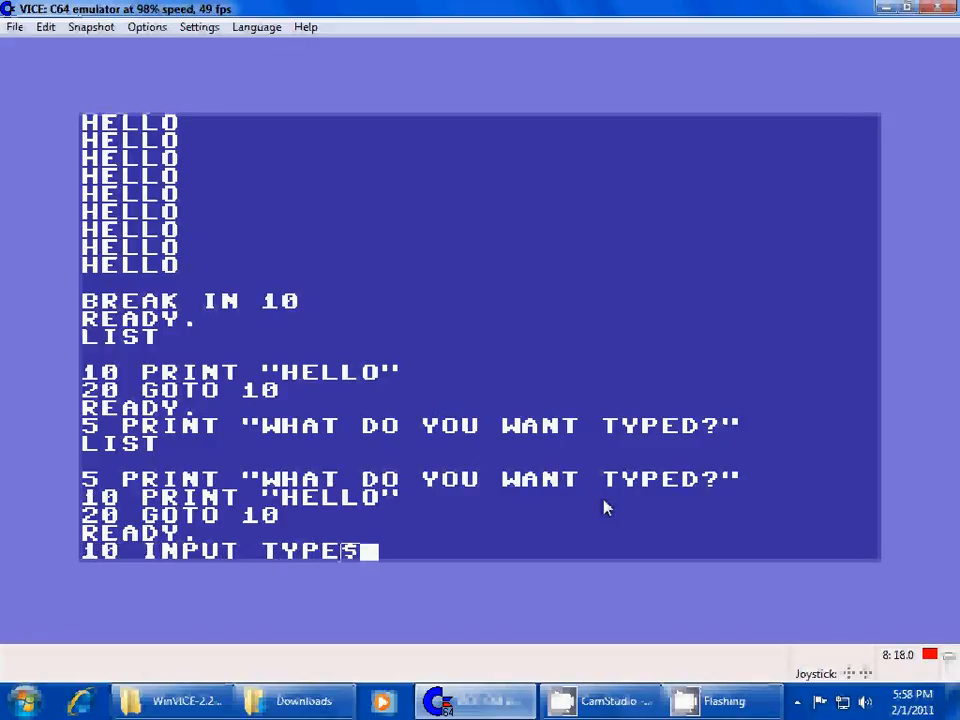
key(Return)
text(20 PRIN)
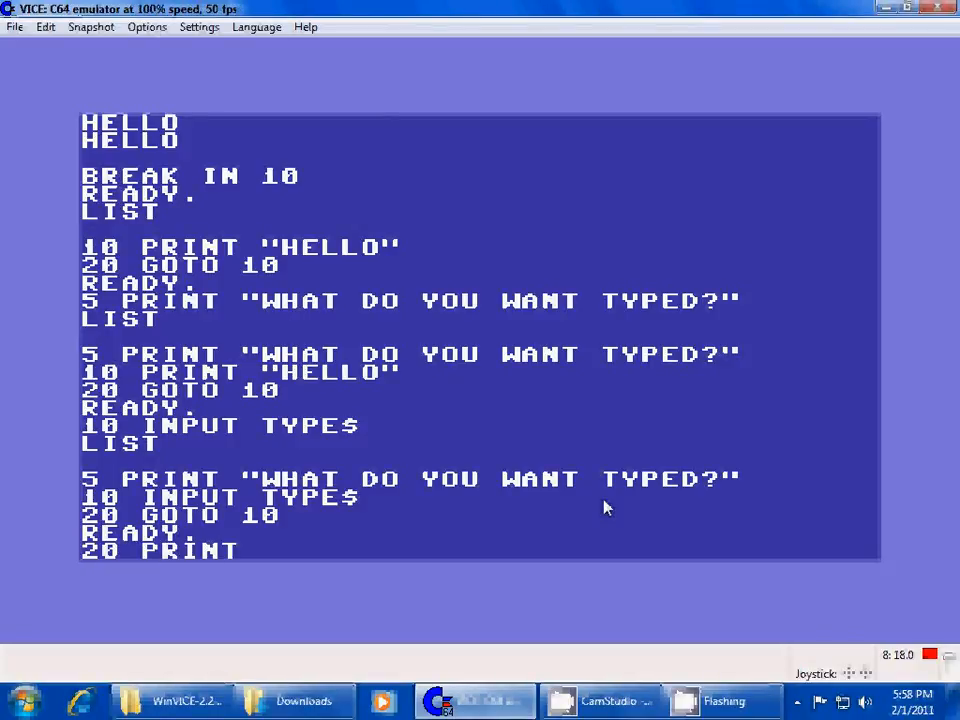
Store line 20 PRINT TYPE$ and add line 30 GOTO 20
text(TYPE$)
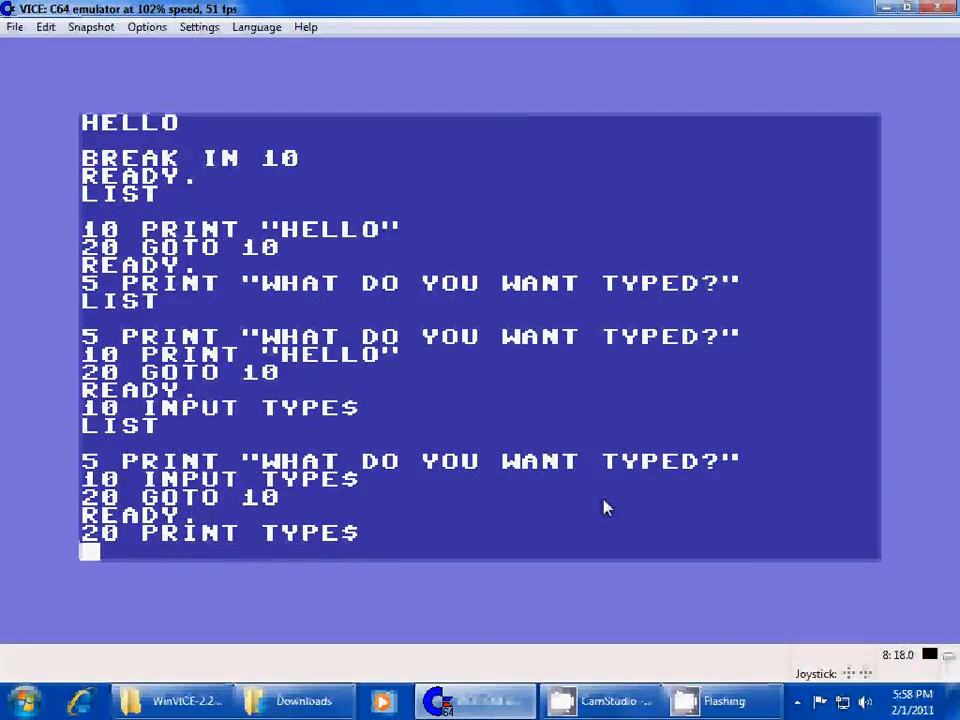
key(Return)
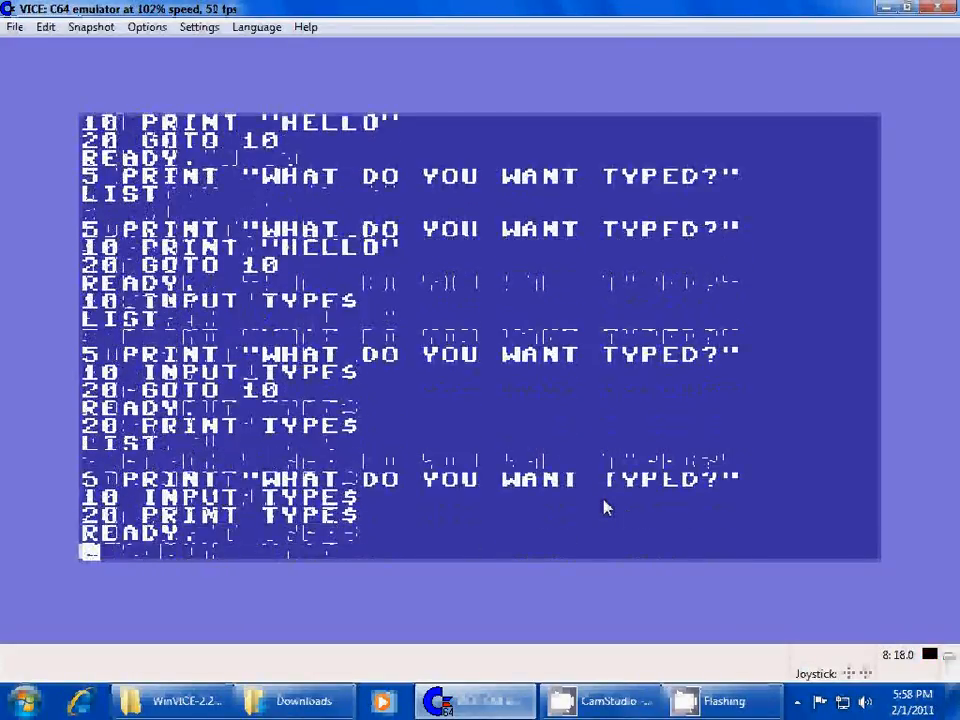
text(30 GOTO 20)
text(LIST)
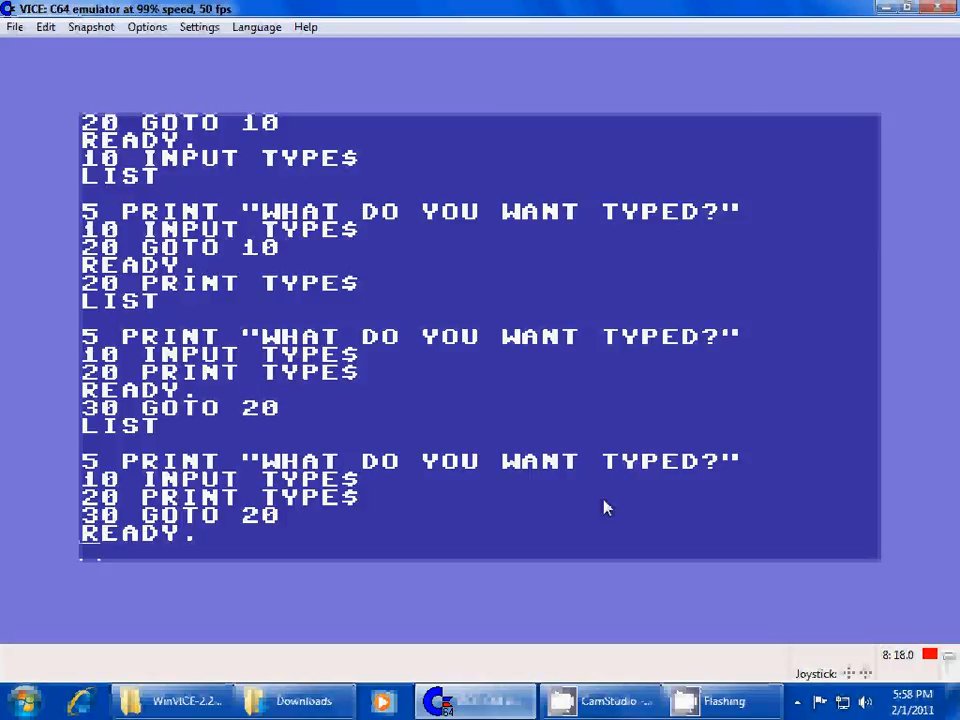
Run the program and answer its prompt with "HELLO KIRK IS C..."
text(RUN)
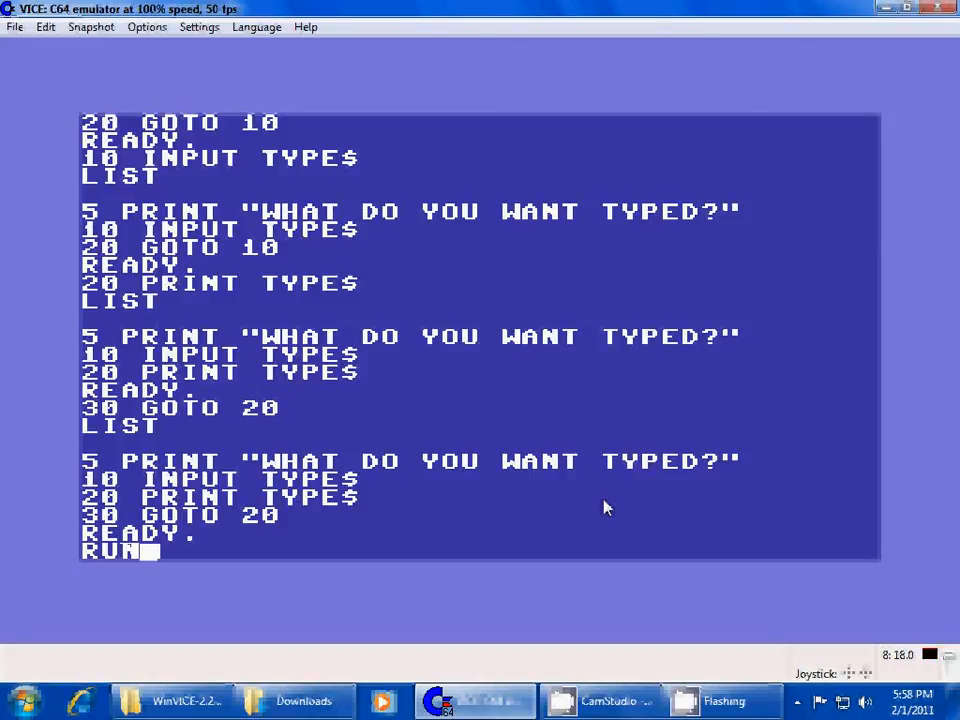
key(Return)
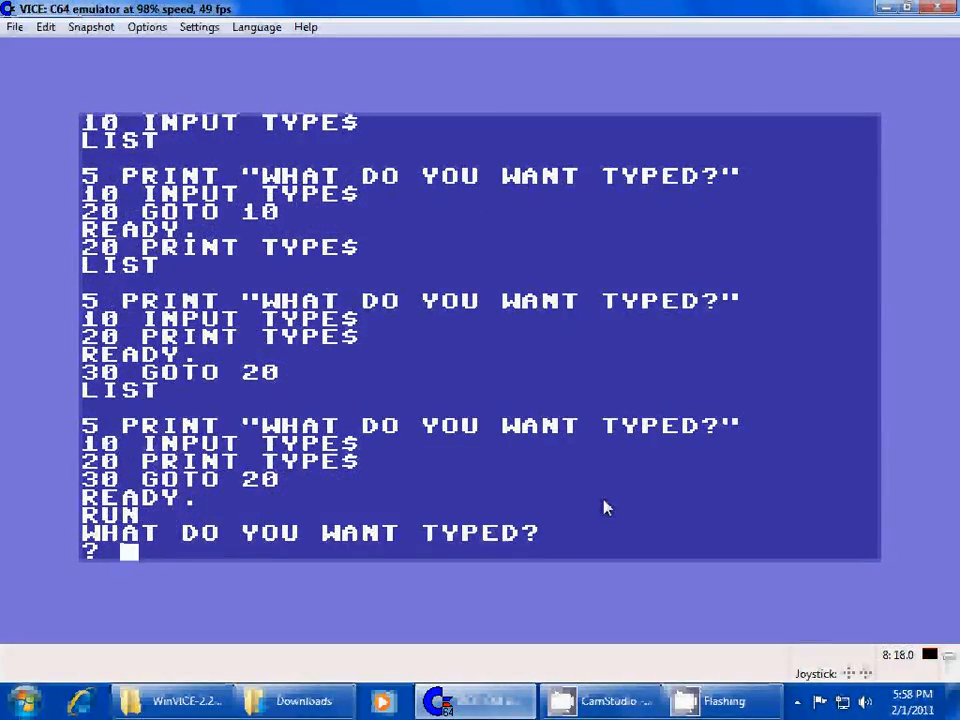
text(HELLO KIRK IS C)
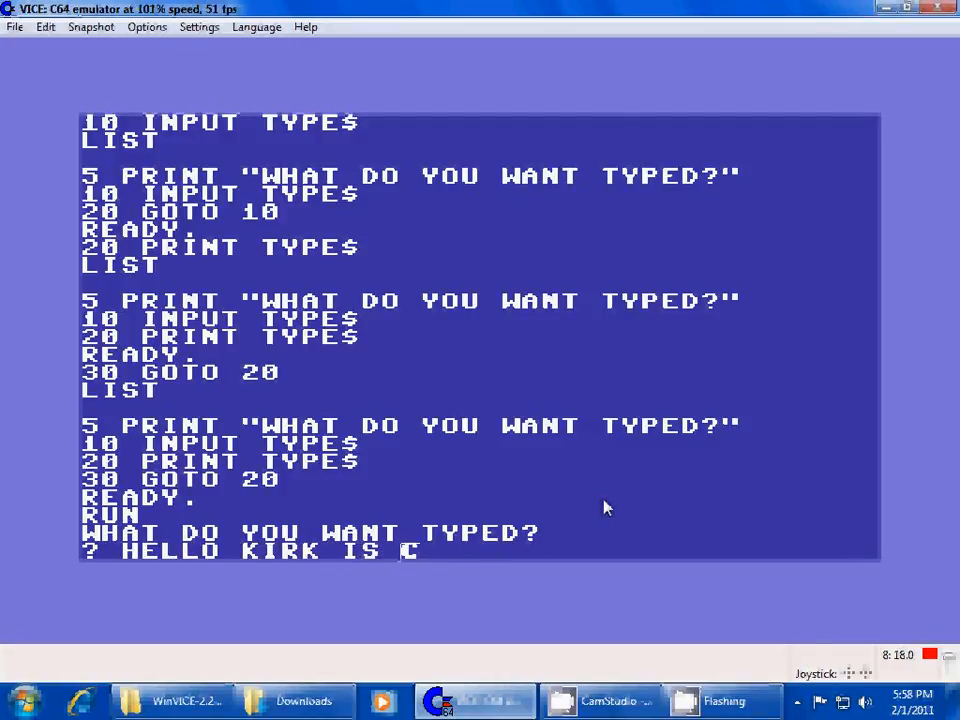